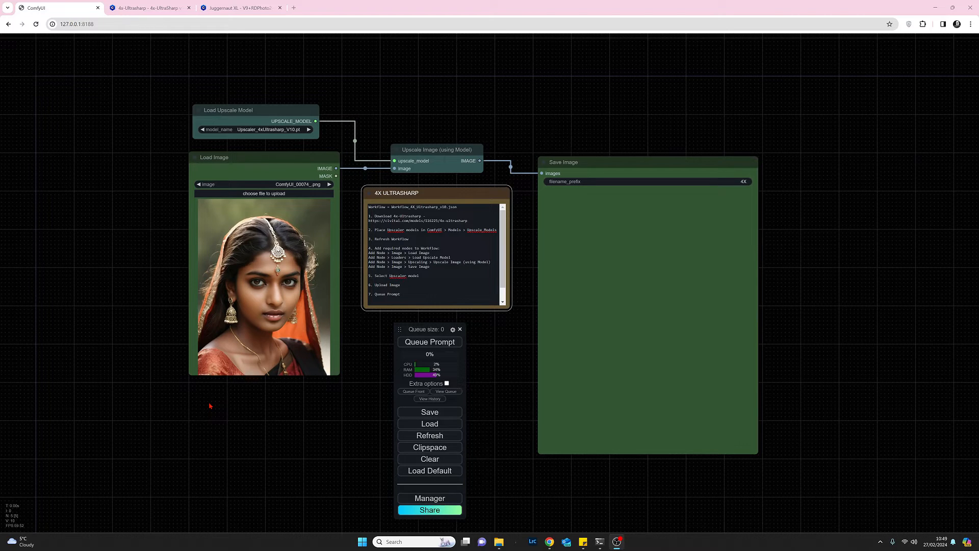
Show the 4x-Ultrasharp upscaler model page on Civitai
left_click(148, 7)
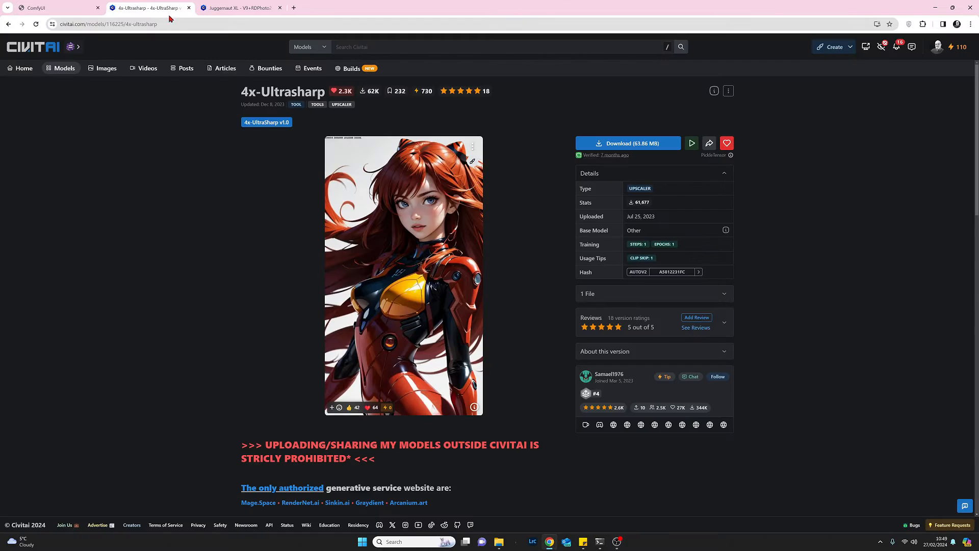
mouse_move(202, 304)
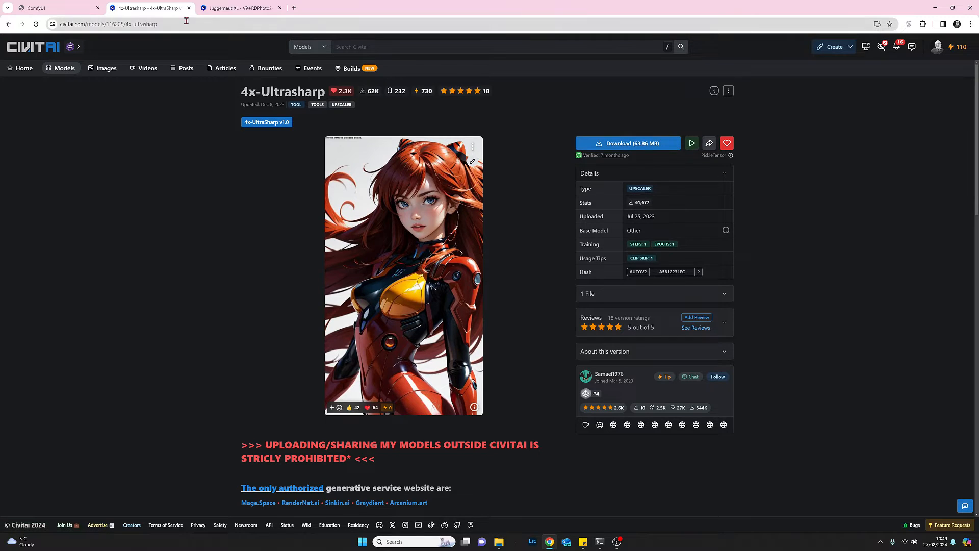
Switch back to the ComfyUI tab with the 4x UltraSharp upscale workflow
left_click(53, 7)
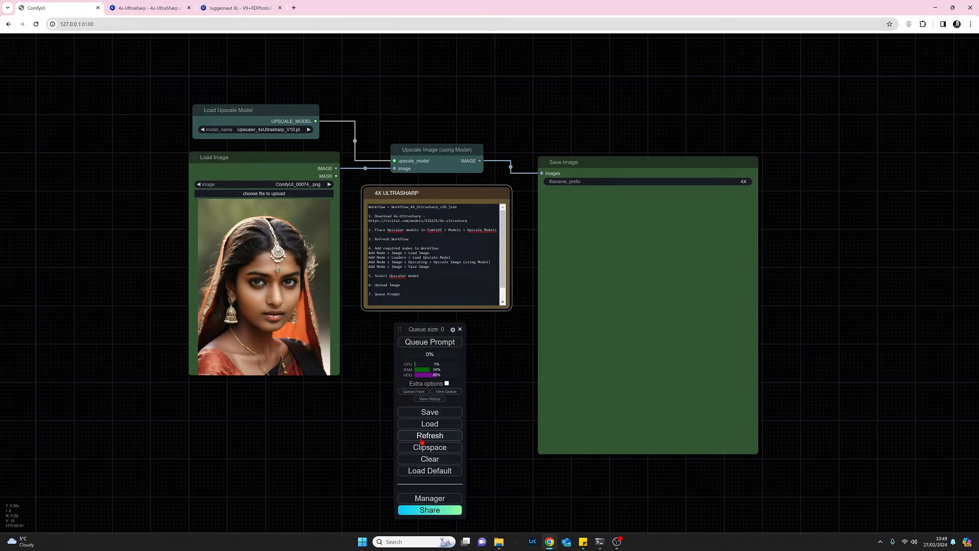
mouse_move(309, 465)
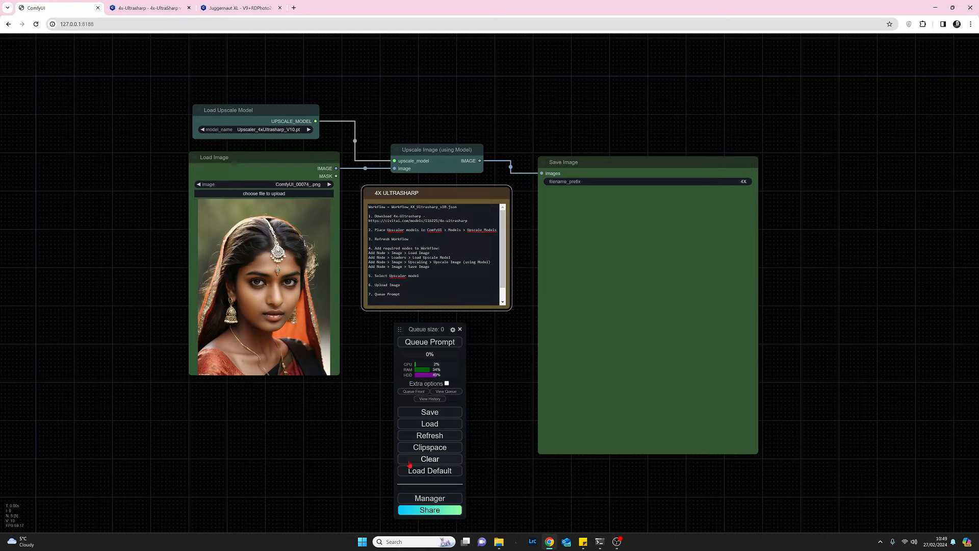
mouse_move(413, 476)
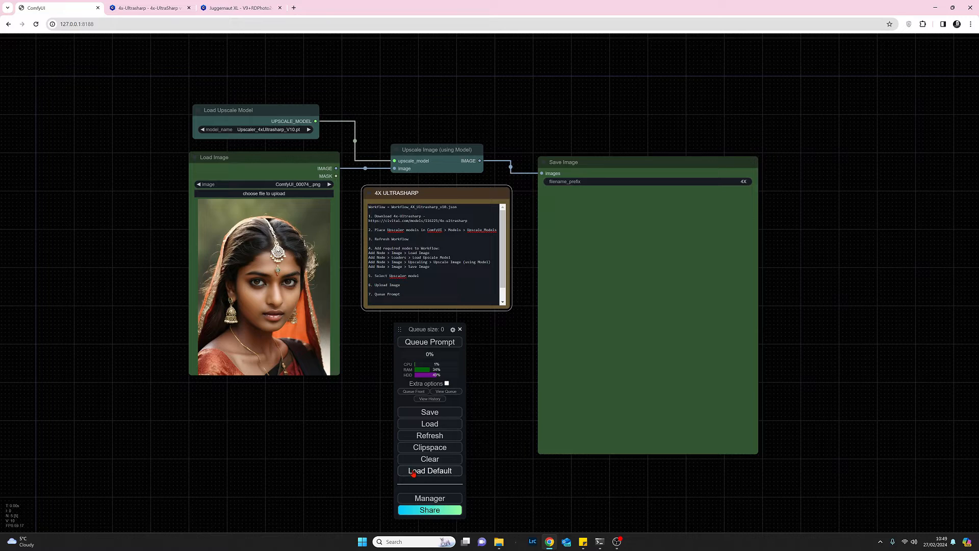
mouse_move(429, 458)
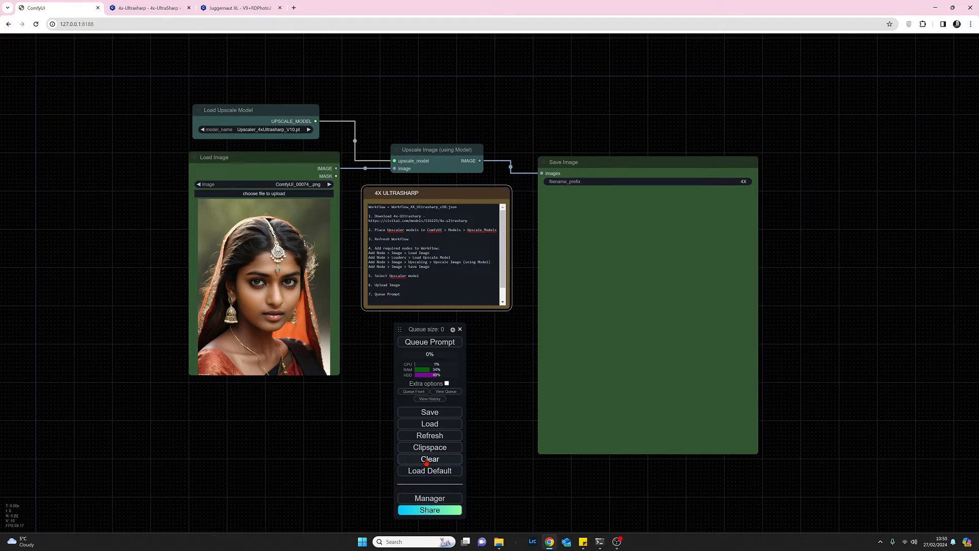
mouse_move(210, 407)
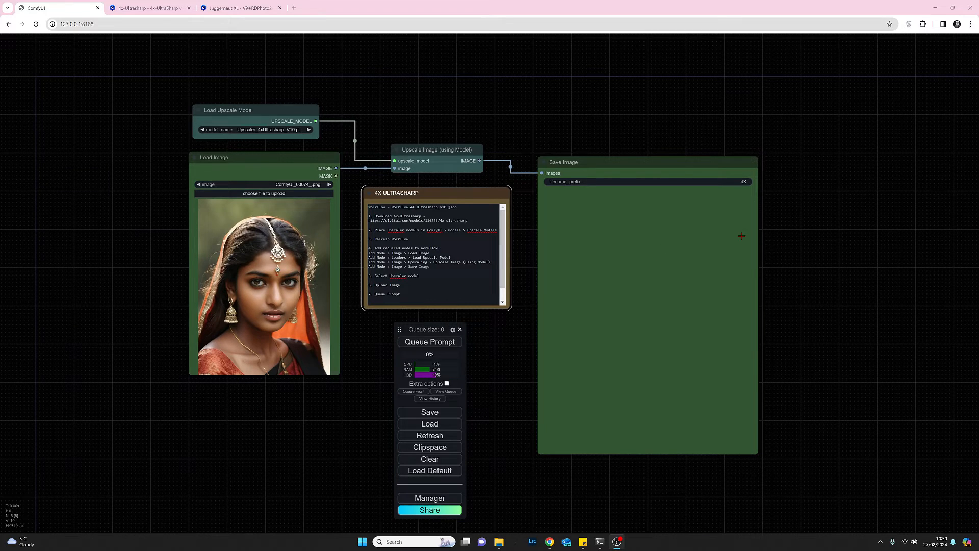
double_click(741, 236)
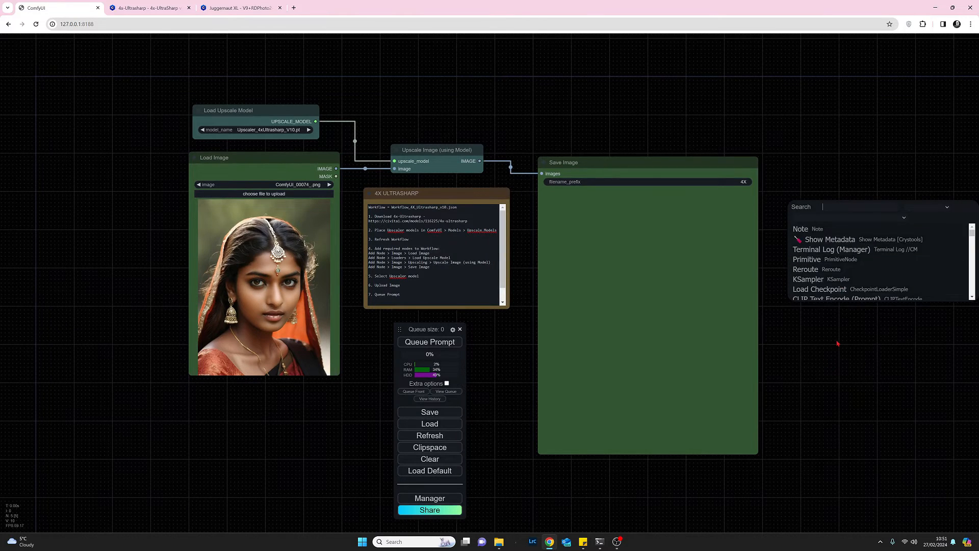
right_click(838, 343)
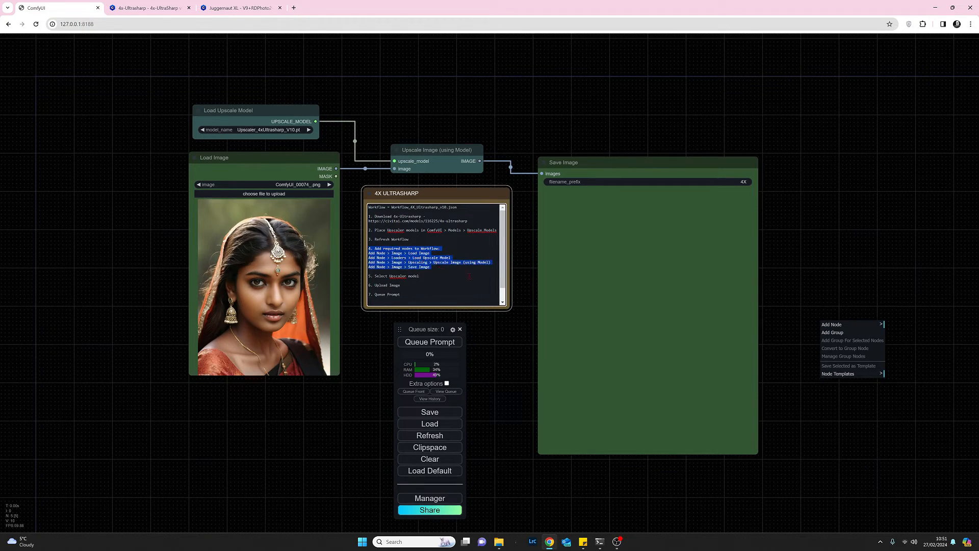
left_click(794, 347)
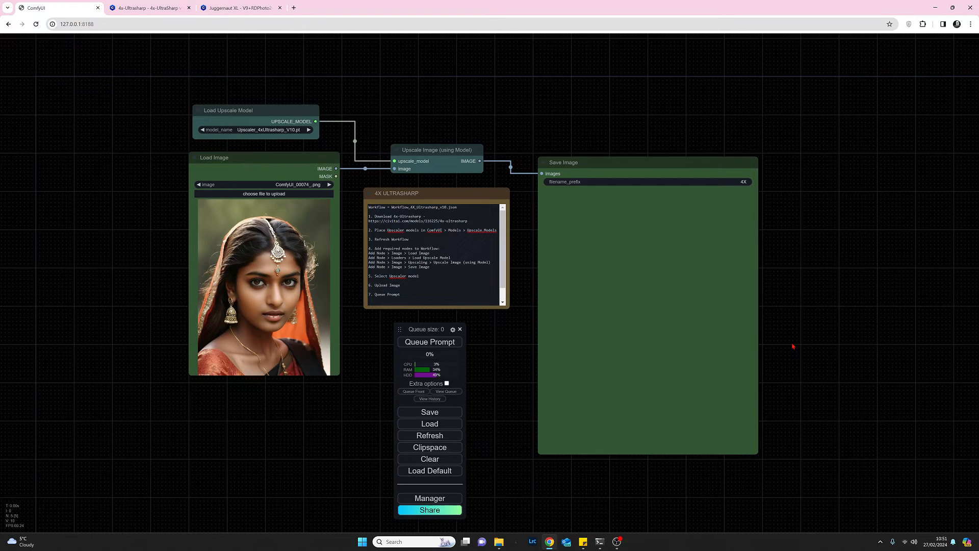
mouse_move(224, 146)
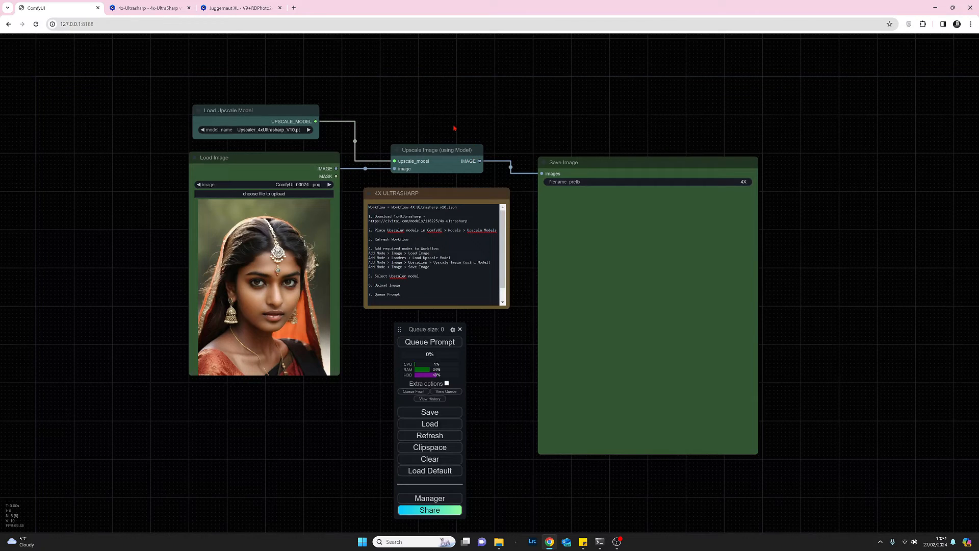
mouse_move(437, 126)
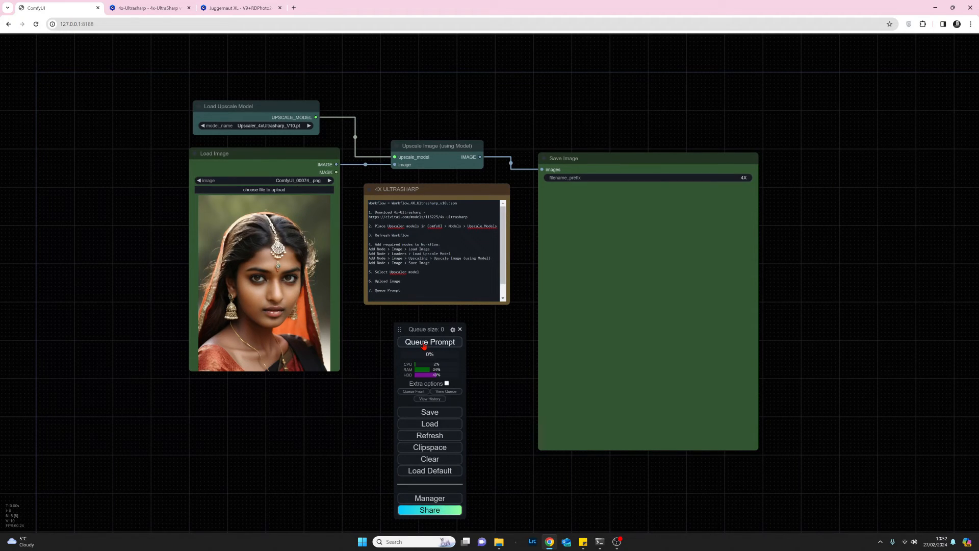
Queue the prompt so the upscaled portrait appears in the Save Image node
left_click(429, 342)
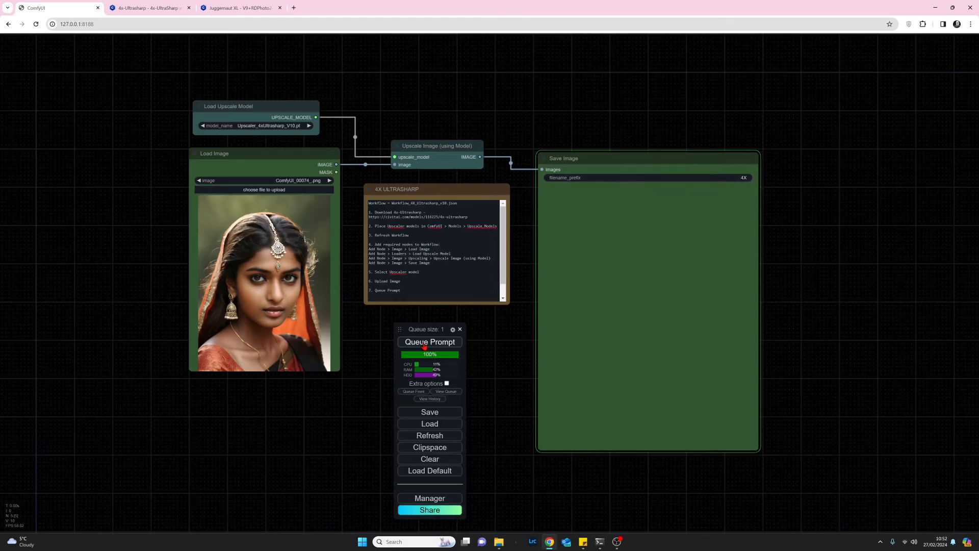
left_click(429, 342)
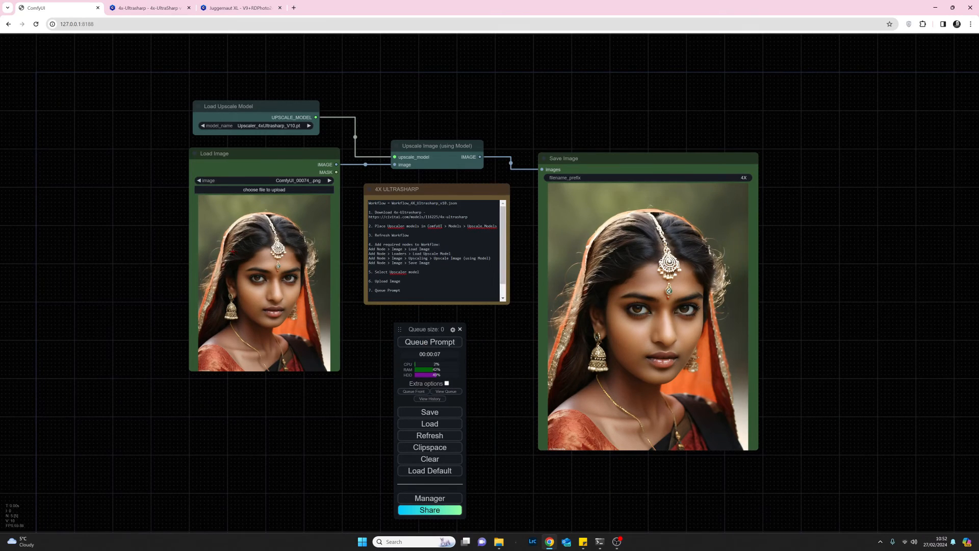
Open the original 768x1024 portrait from the Load Image node in a new tab
right_click(262, 281)
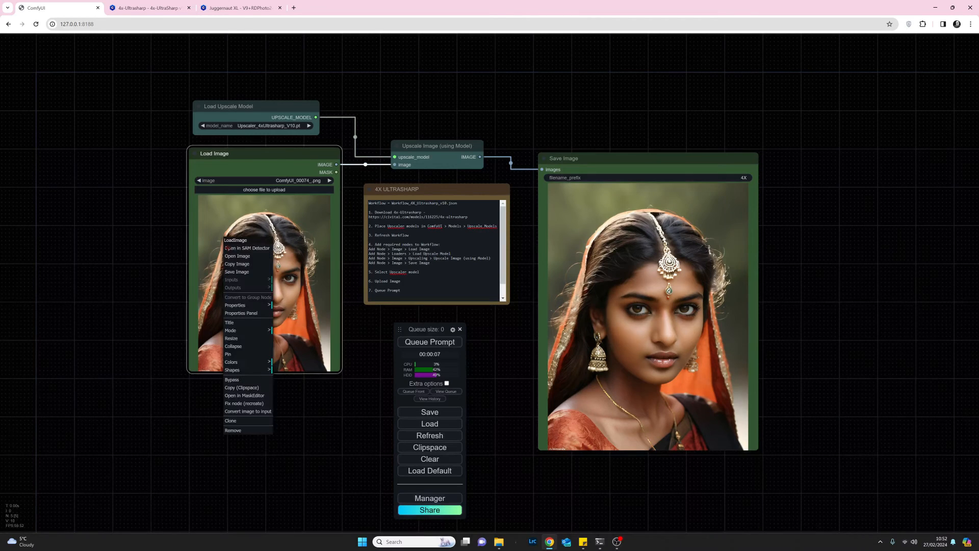
mouse_move(237, 256)
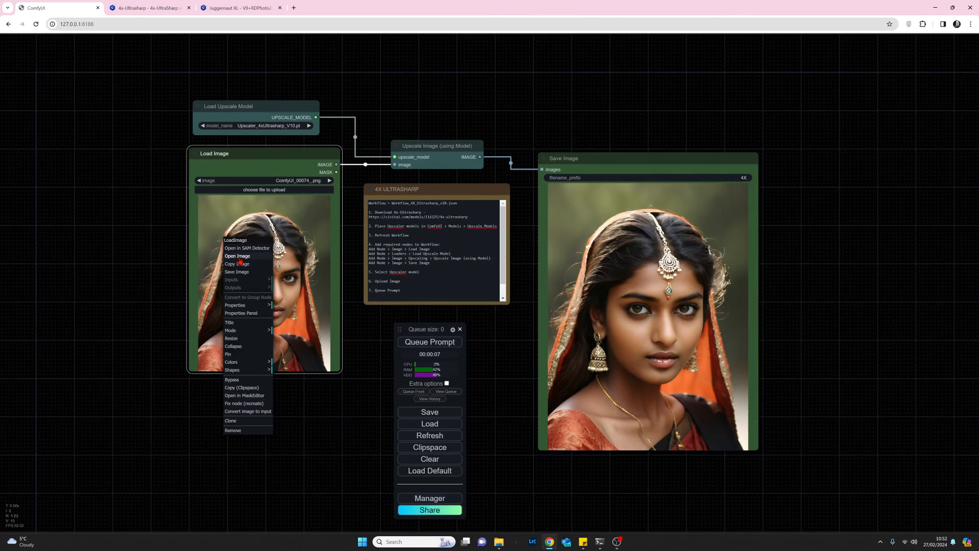
left_click(238, 256)
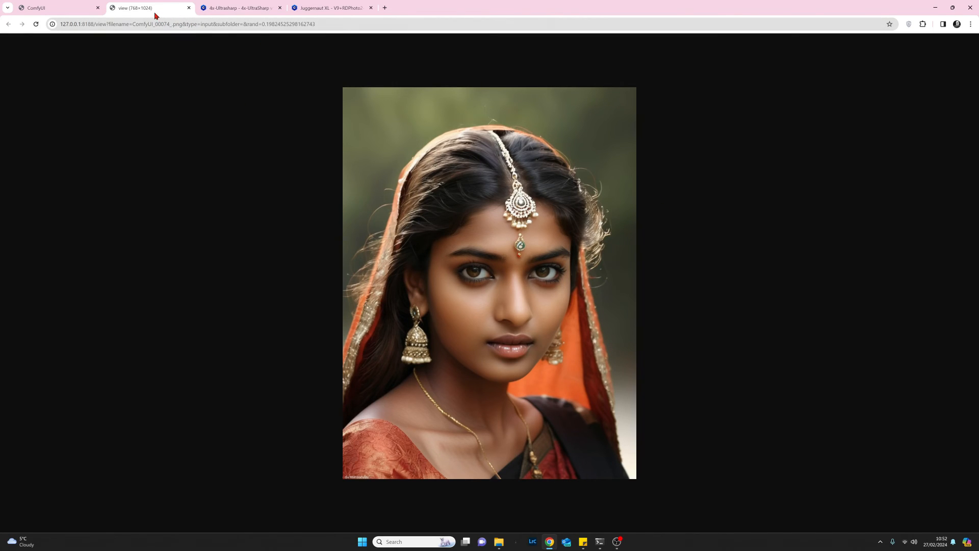
mouse_move(149, 8)
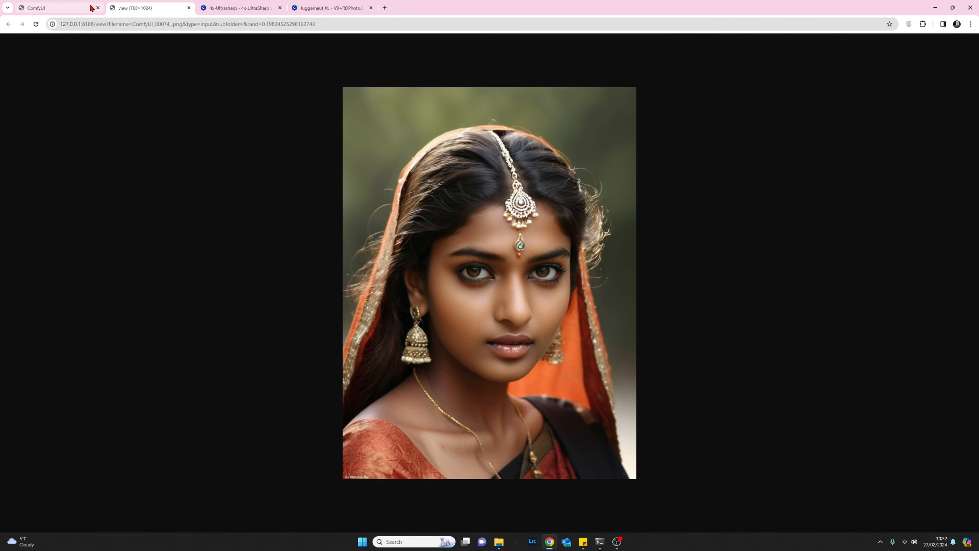
Open the 3072x4096 upscaled output from Save Image in a new tab, then return to ComfyUI
left_click(37, 7)
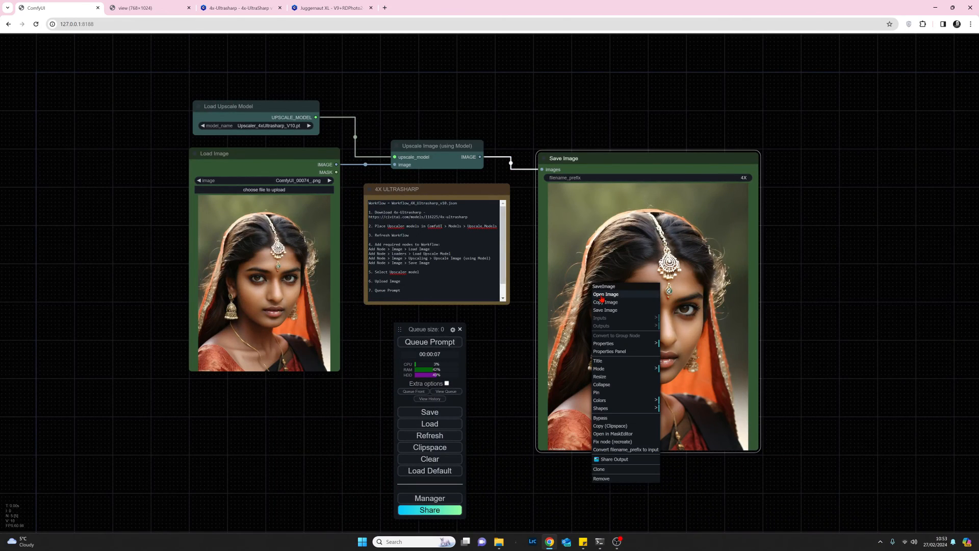
left_click(604, 294)
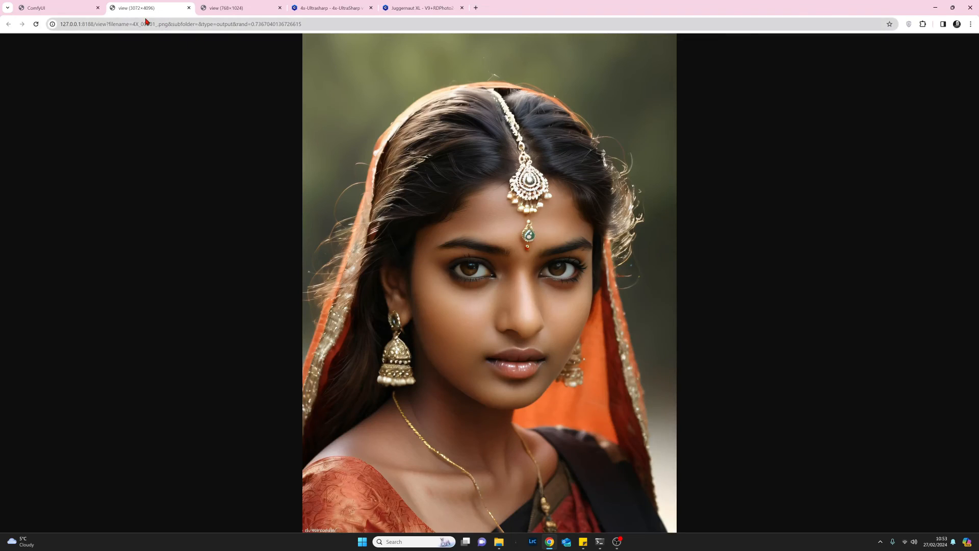
mouse_move(138, 8)
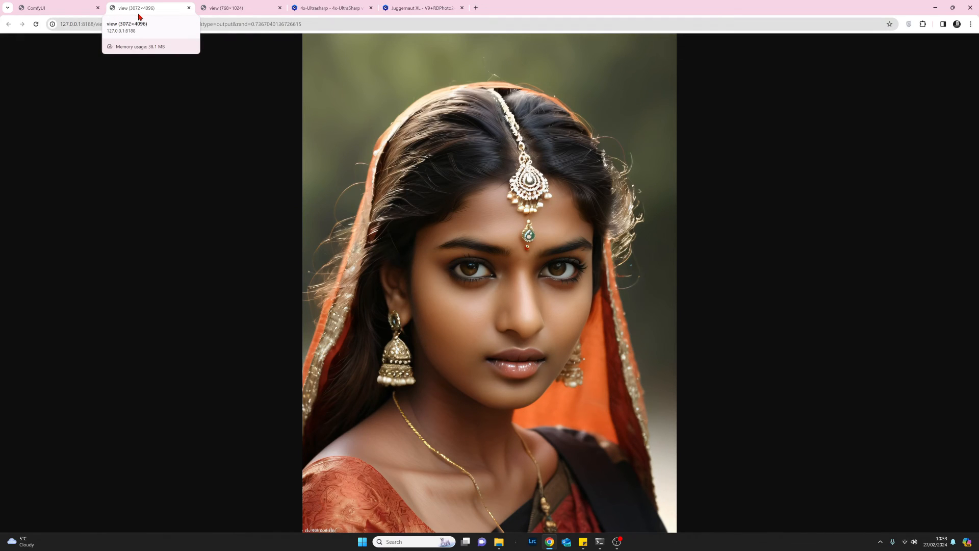
mouse_move(56, 7)
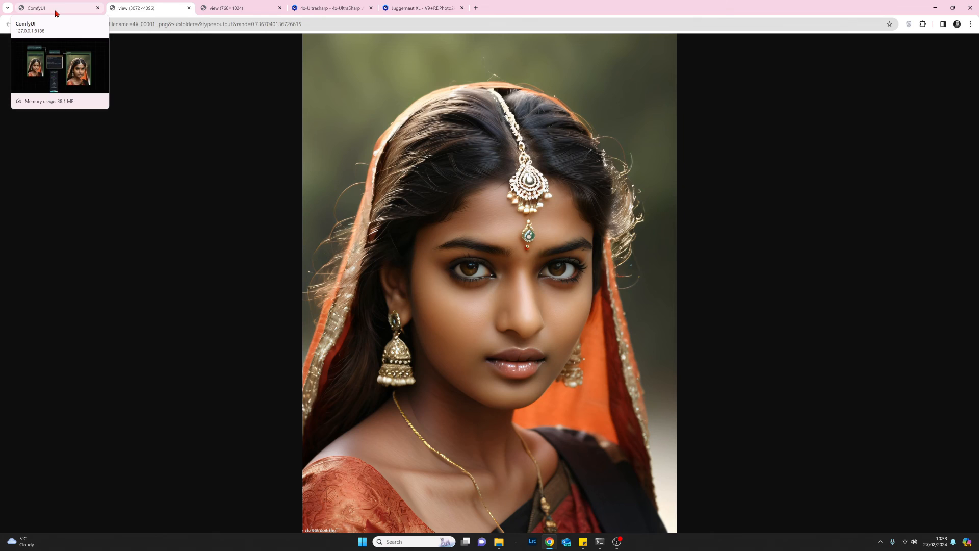
left_click(56, 8)
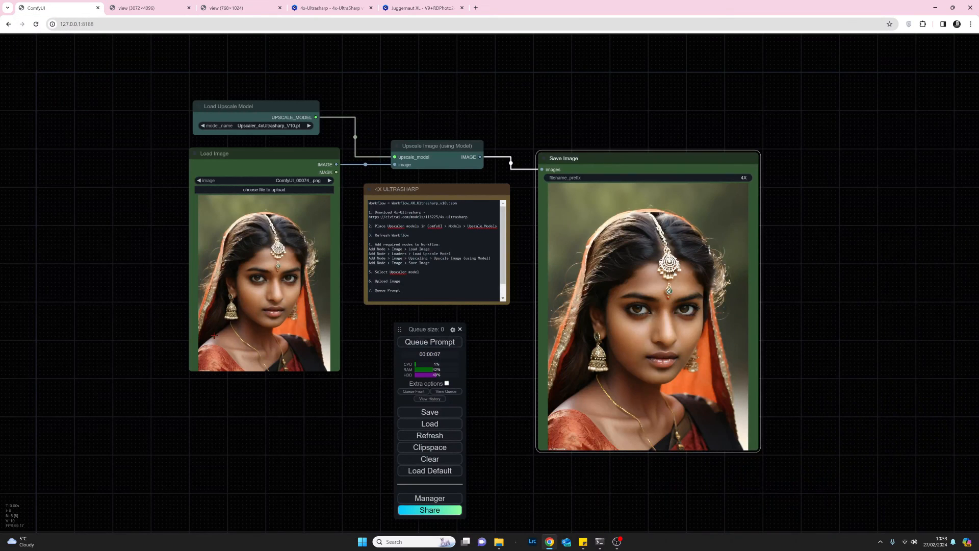